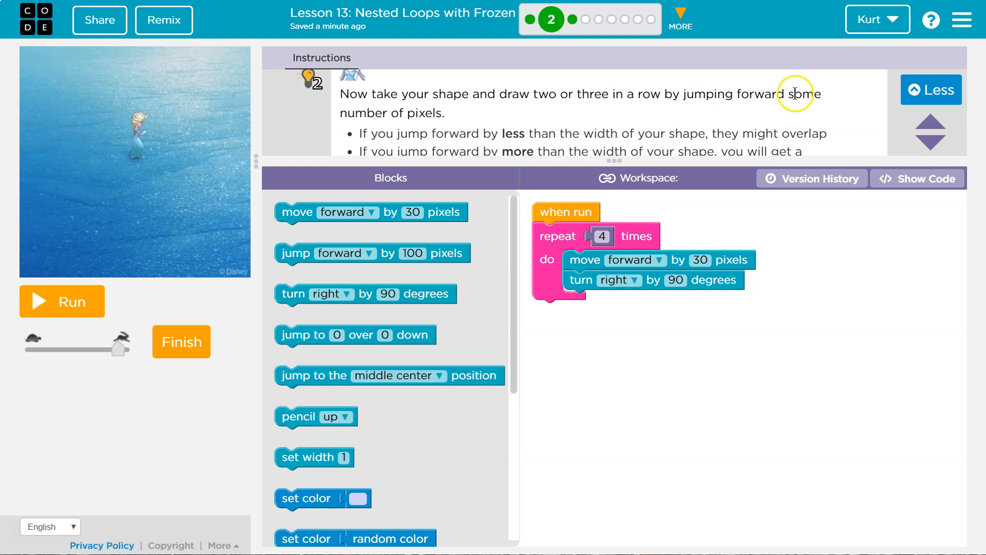
pyautogui.moveTo(672, 140)
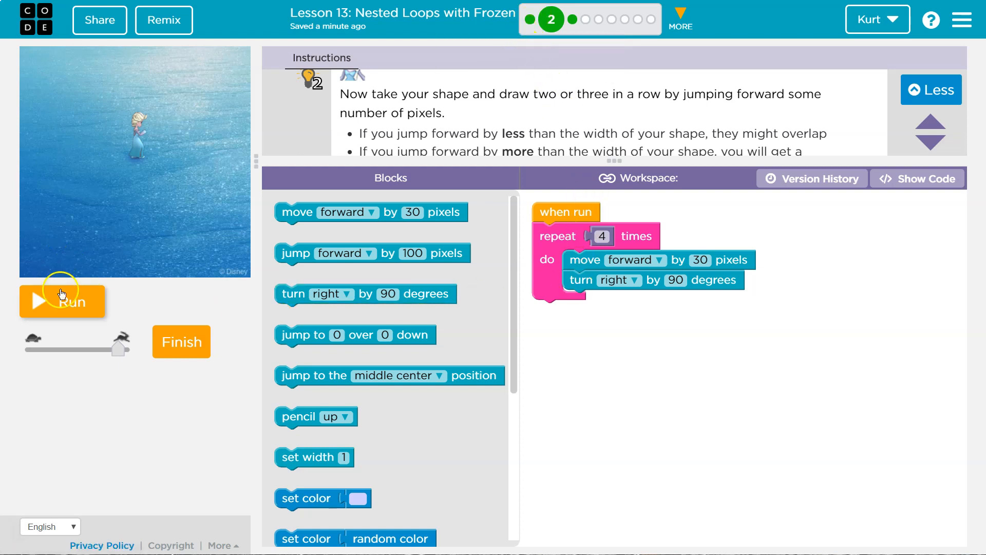
# - Run the repeat-4 move forward 30, turn right 90 program to draw one square
pyautogui.click(62, 301)
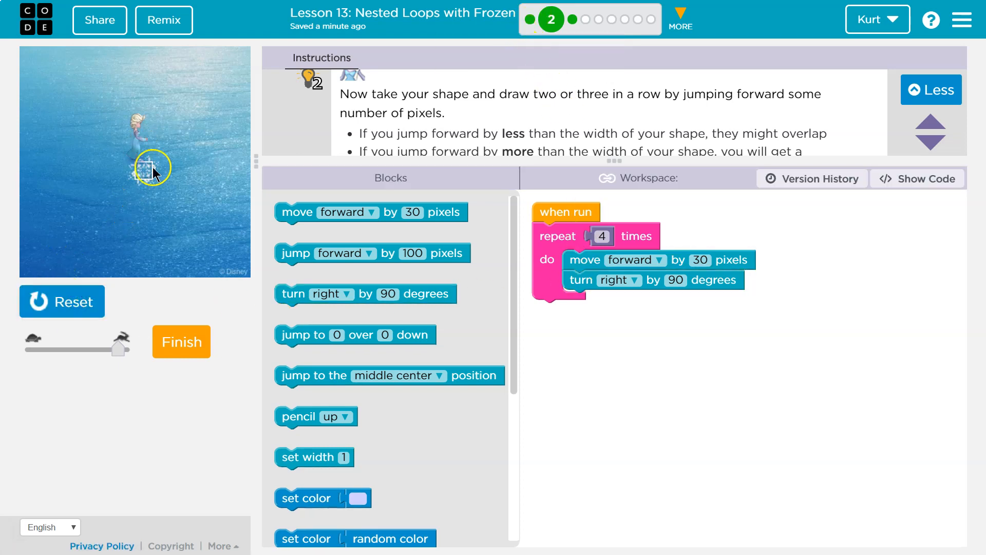
pyautogui.moveTo(427, 145)
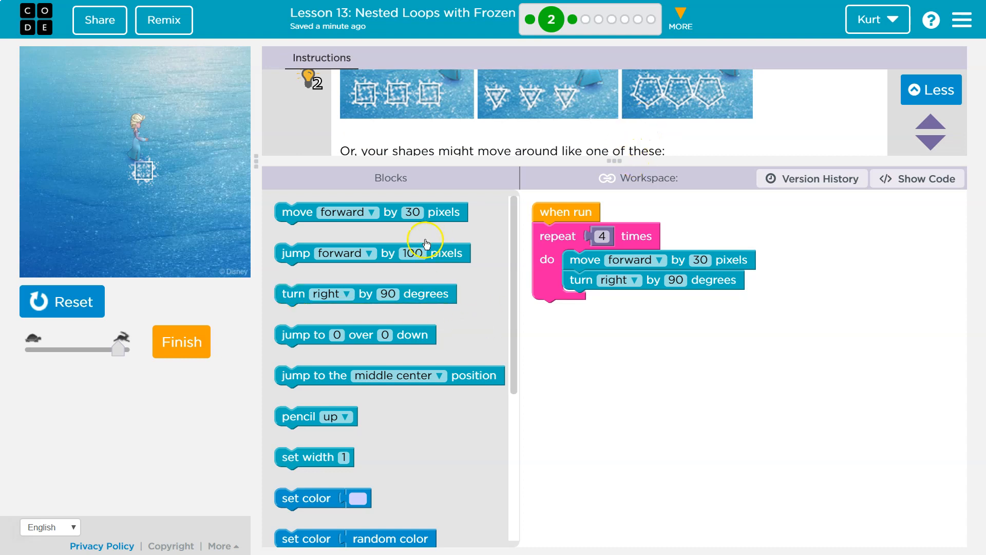
pyautogui.moveTo(314, 356)
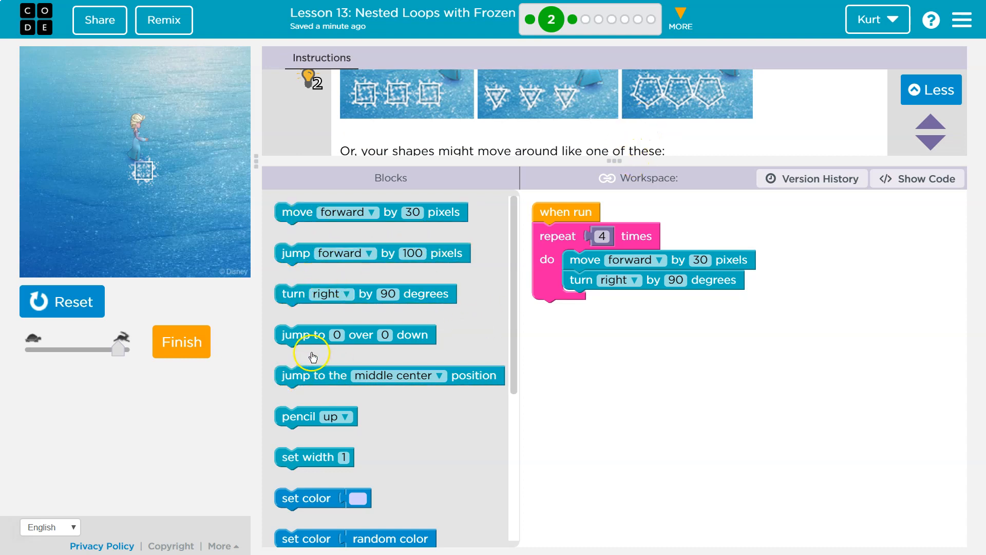
pyautogui.moveTo(389, 359)
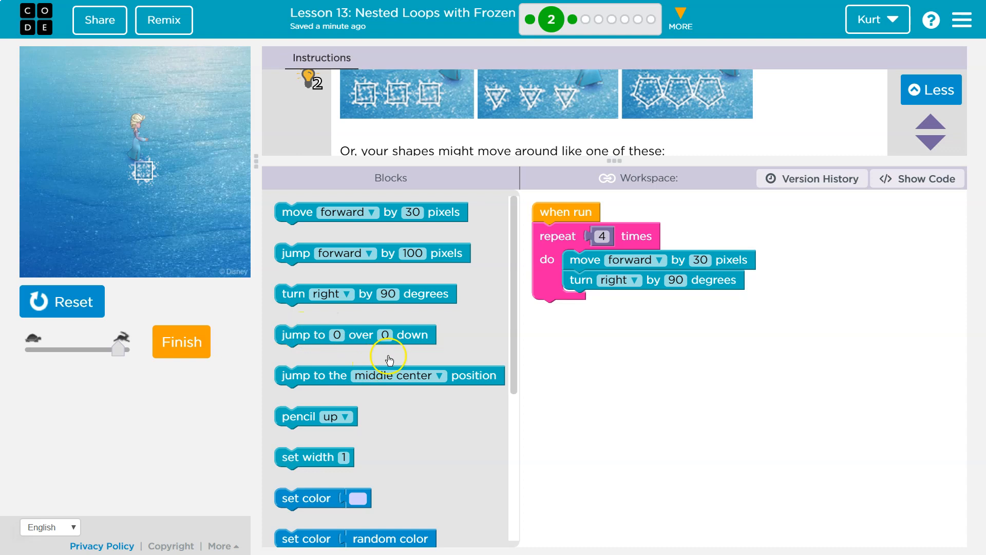
# - Wrap the repeat-4 square loop in a repeat 3 loop and run it
pyautogui.scroll(-3)
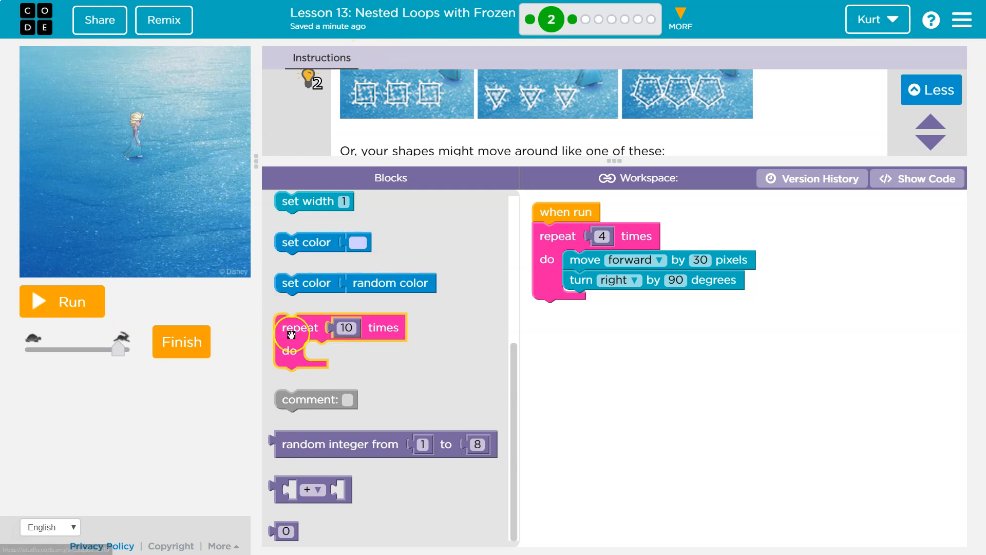
pyautogui.moveTo(300, 327); pyautogui.dragTo(657, 333)
pyautogui.write('3')
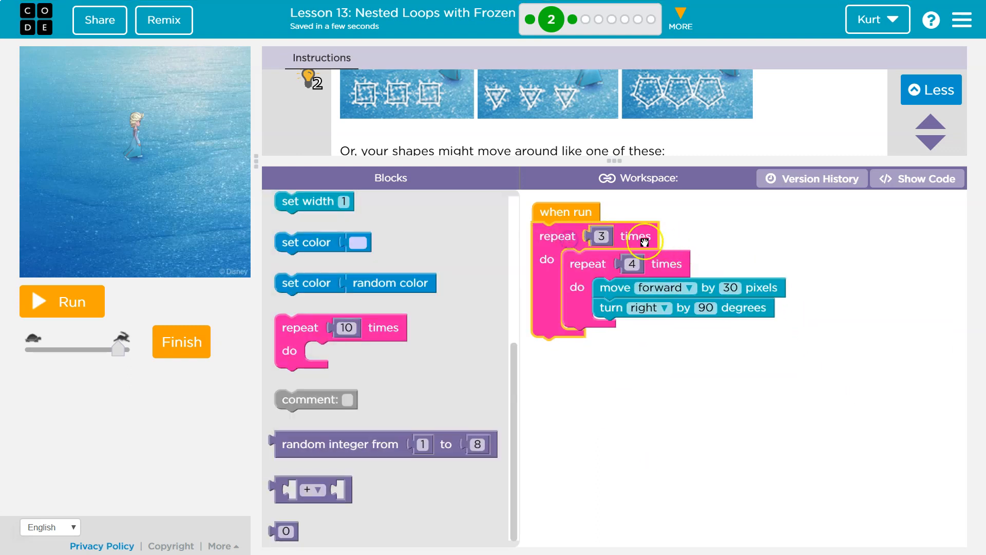
pyautogui.click(633, 263)
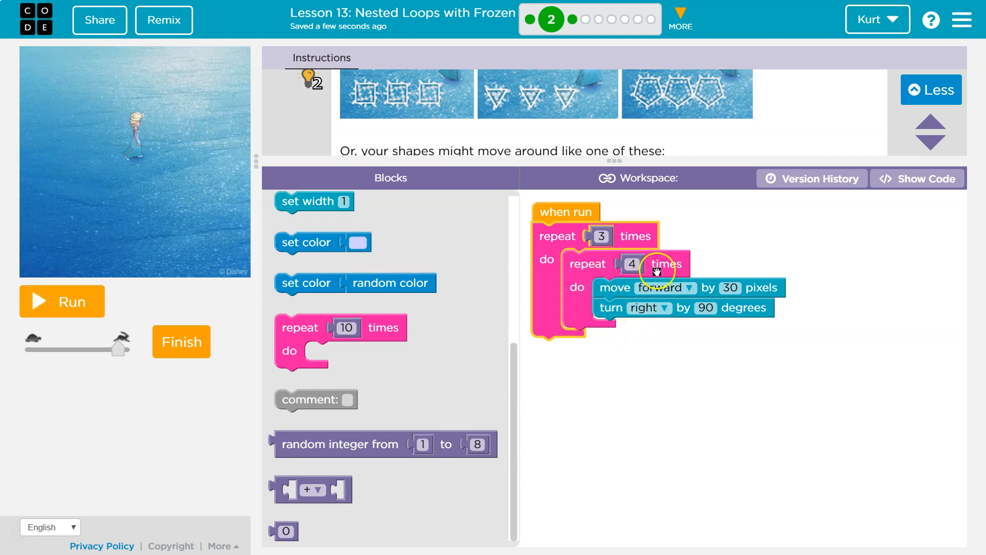
pyautogui.moveTo(656, 271)
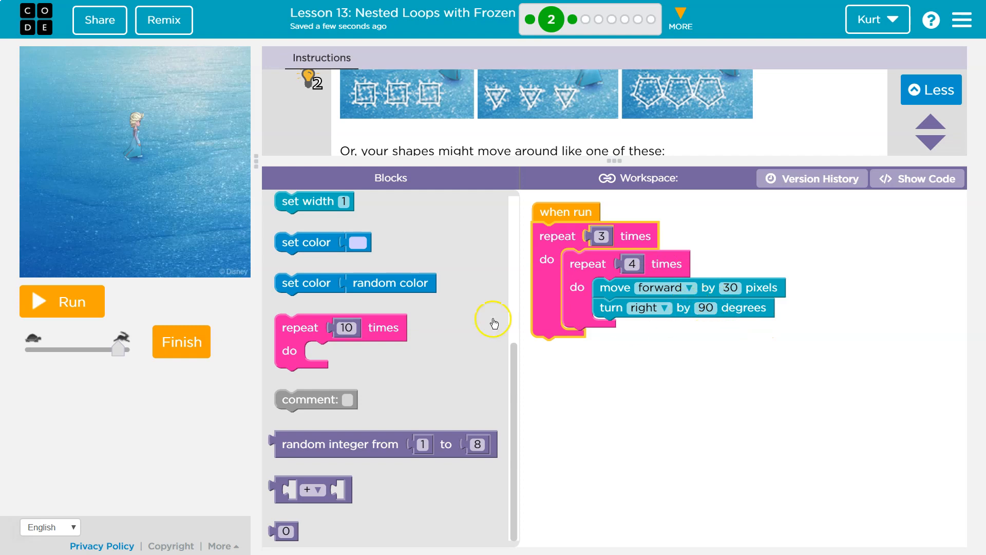
pyautogui.click(62, 300)
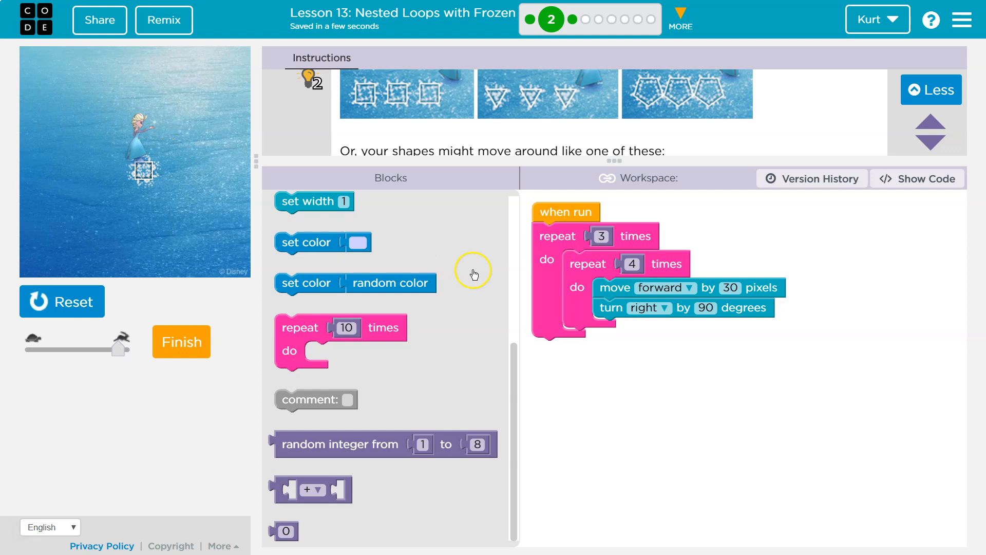
# - Add a jump forward 20 pixels block after the square loop inside repeat 3
pyautogui.scroll(-3)
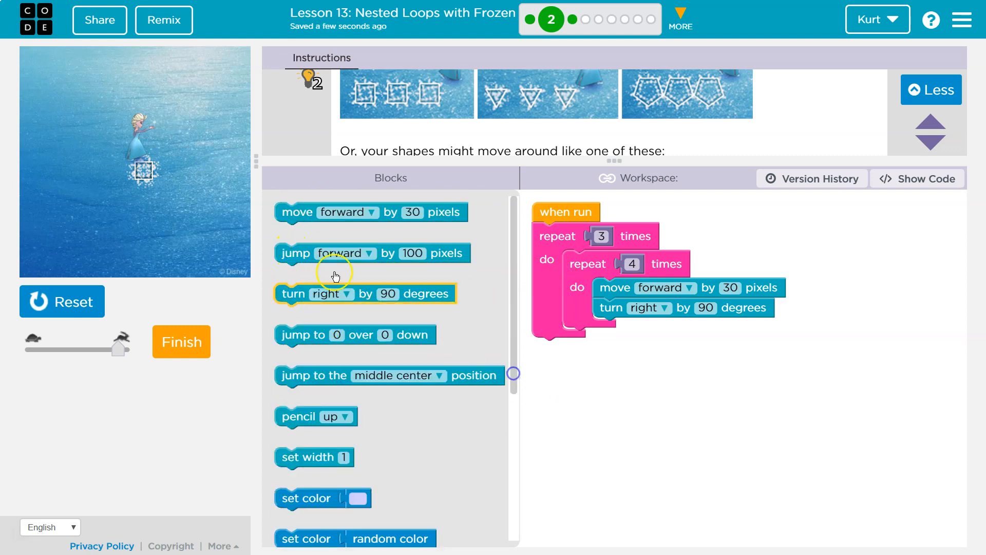
pyautogui.moveTo(294, 253); pyautogui.dragTo(592, 341)
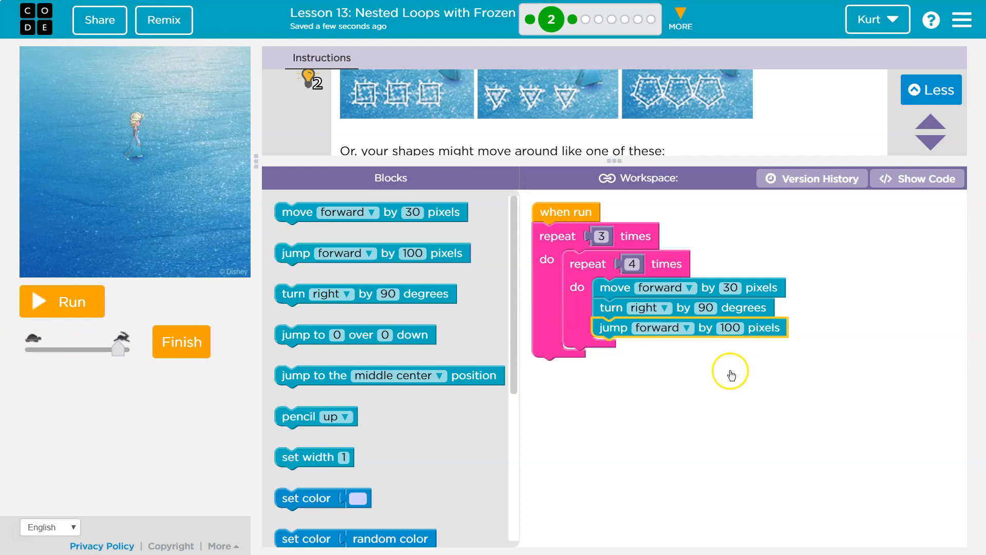
pyautogui.click(729, 328)
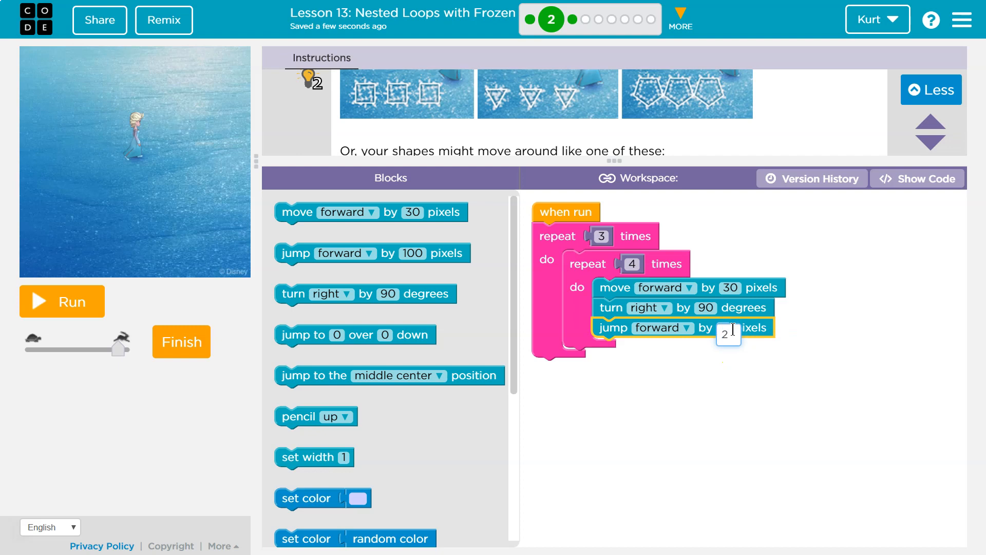
pyautogui.write('20')
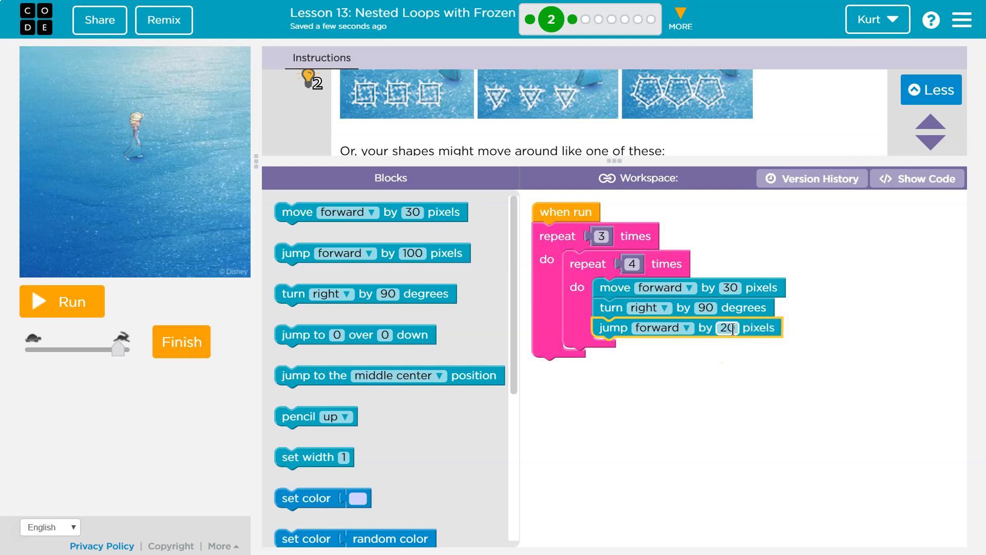
pyautogui.click(62, 300)
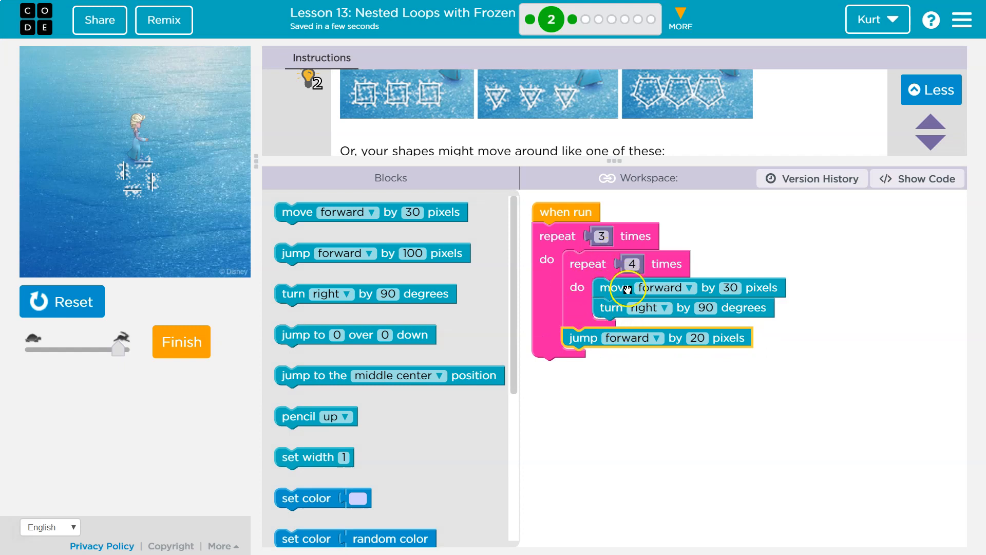
# - Reset and rerun the nested loop to draw three squares in a row, then reset
pyautogui.click(62, 302)
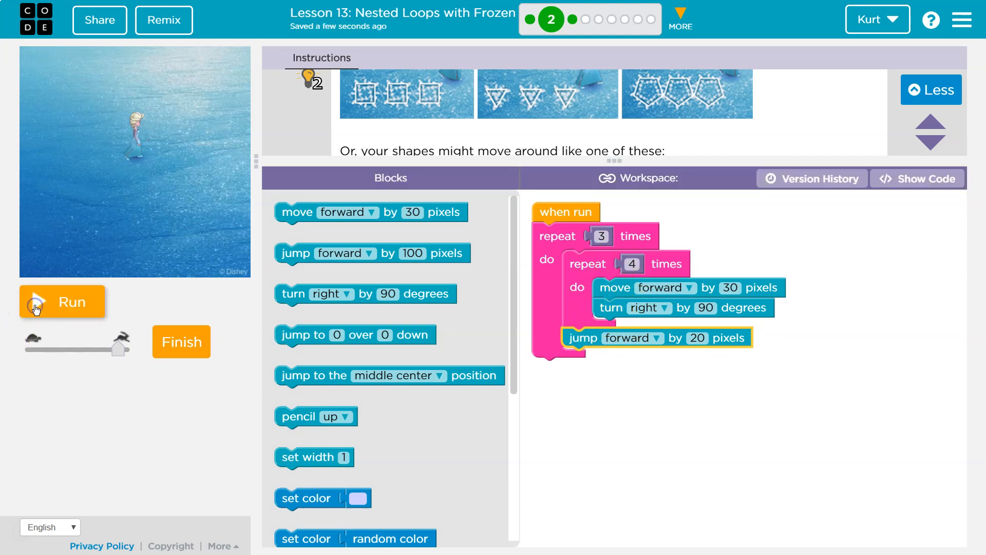
pyautogui.click(62, 301)
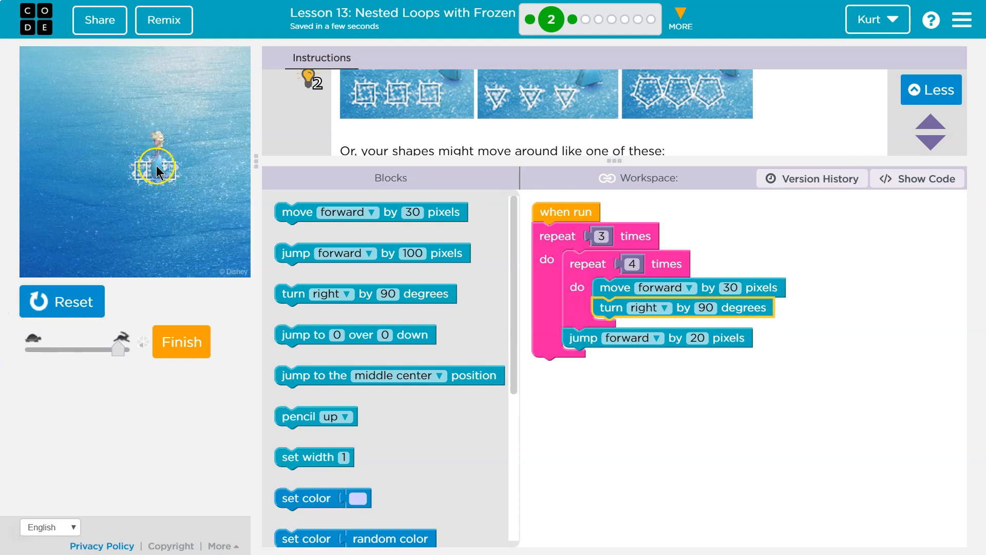
pyautogui.click(697, 338)
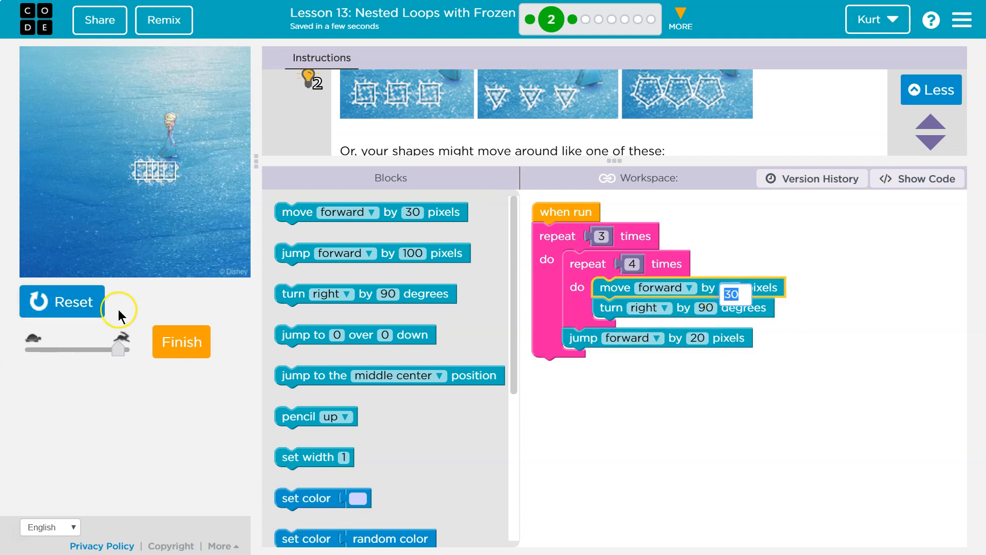
pyautogui.click(62, 302)
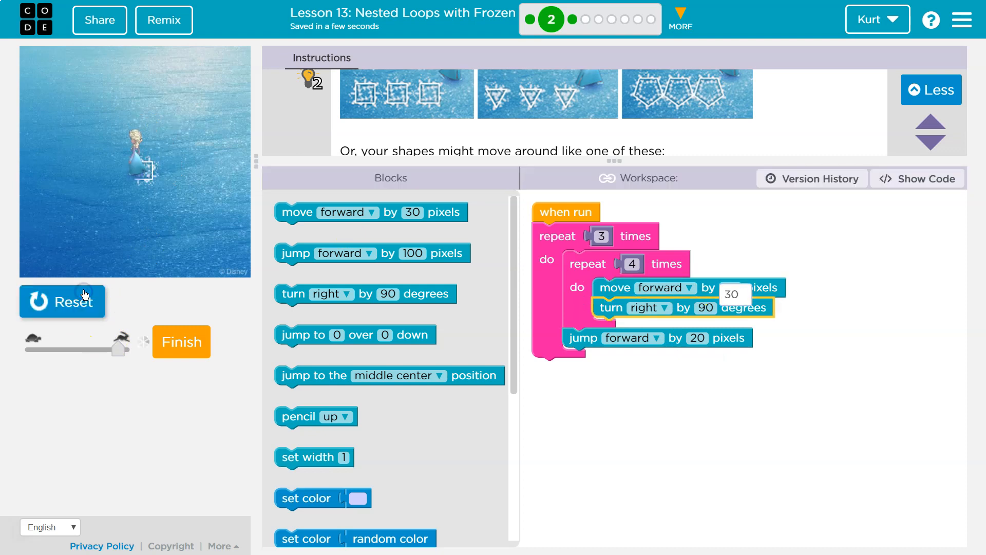
pyautogui.click(62, 301)
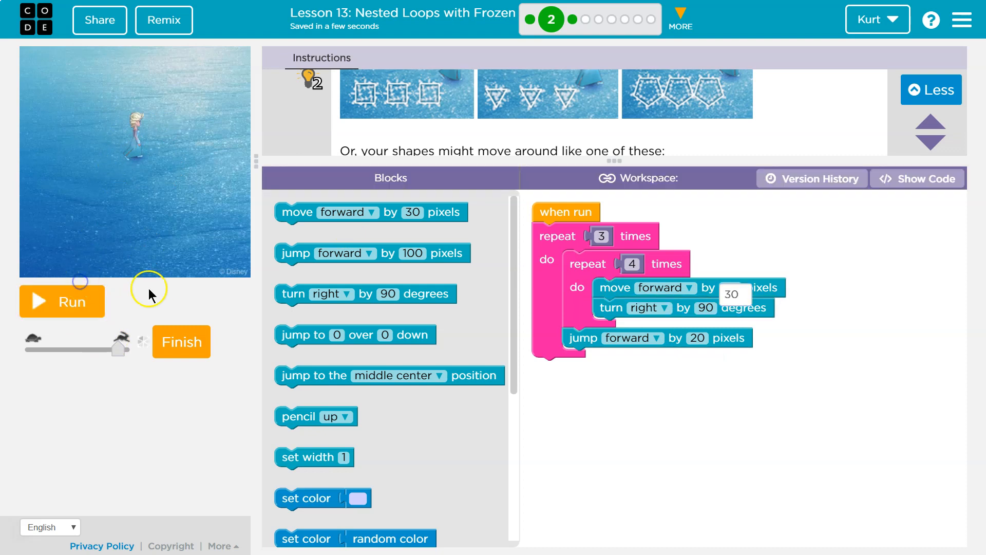